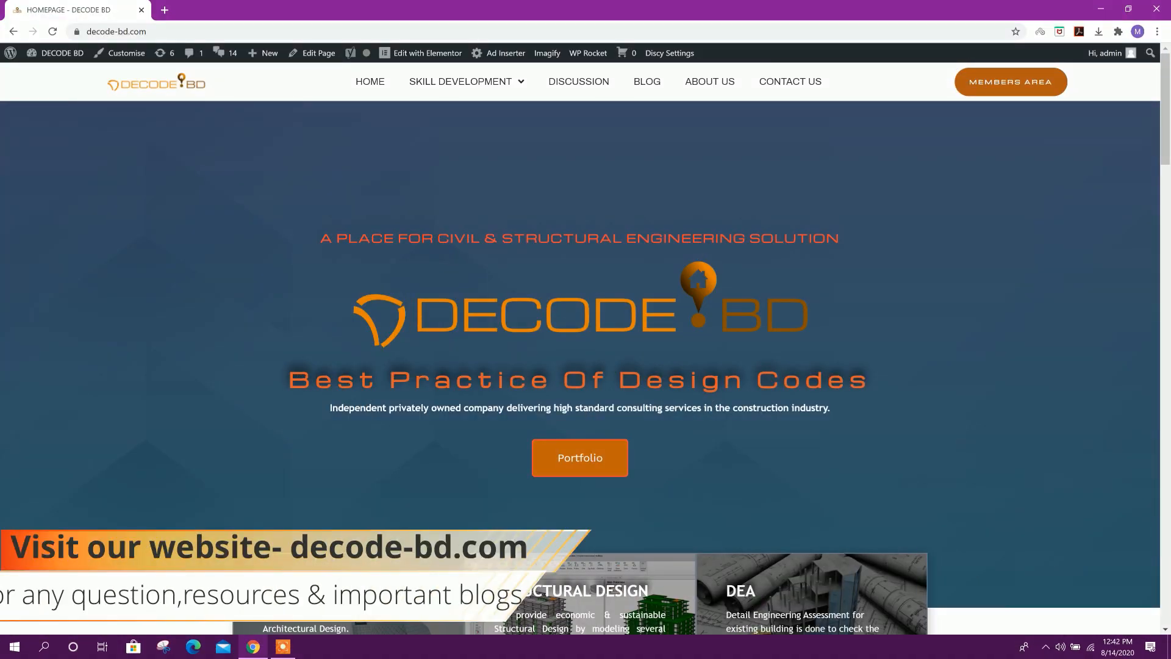
Step: Reveal the SKILL DEVELOPMENT menu showing Tutorial, Resources and Training on decode-bd.com
left_click(460, 81)
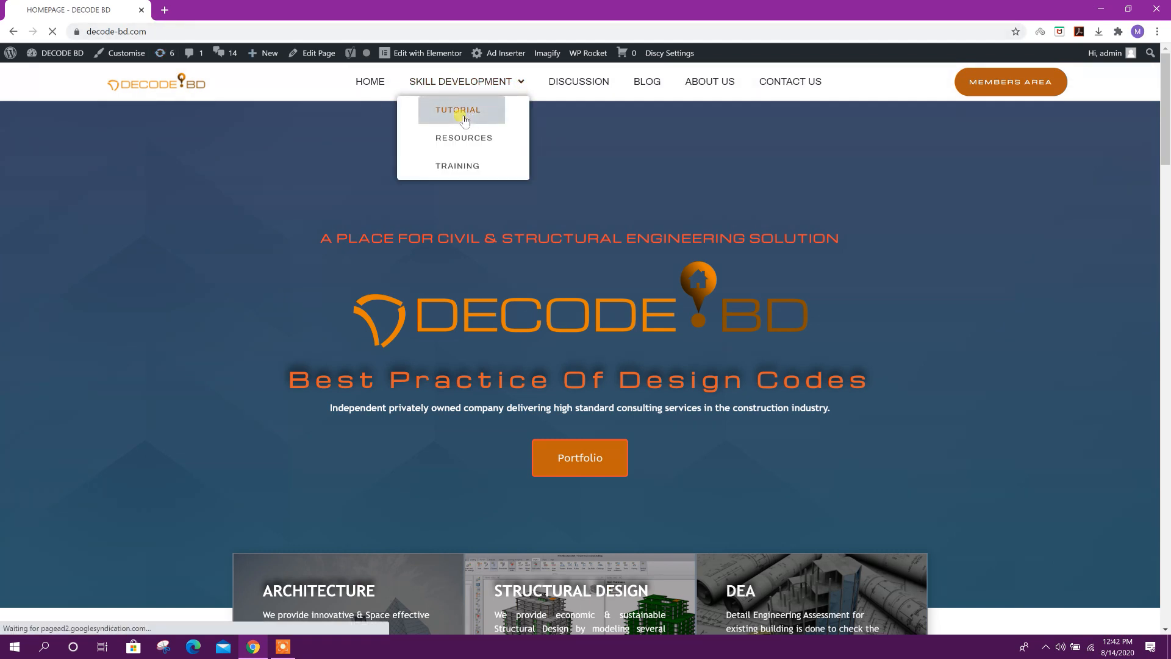
Step: Go to the Tutorial section and reach the discussion forum listing recent questions
left_click(457, 110)
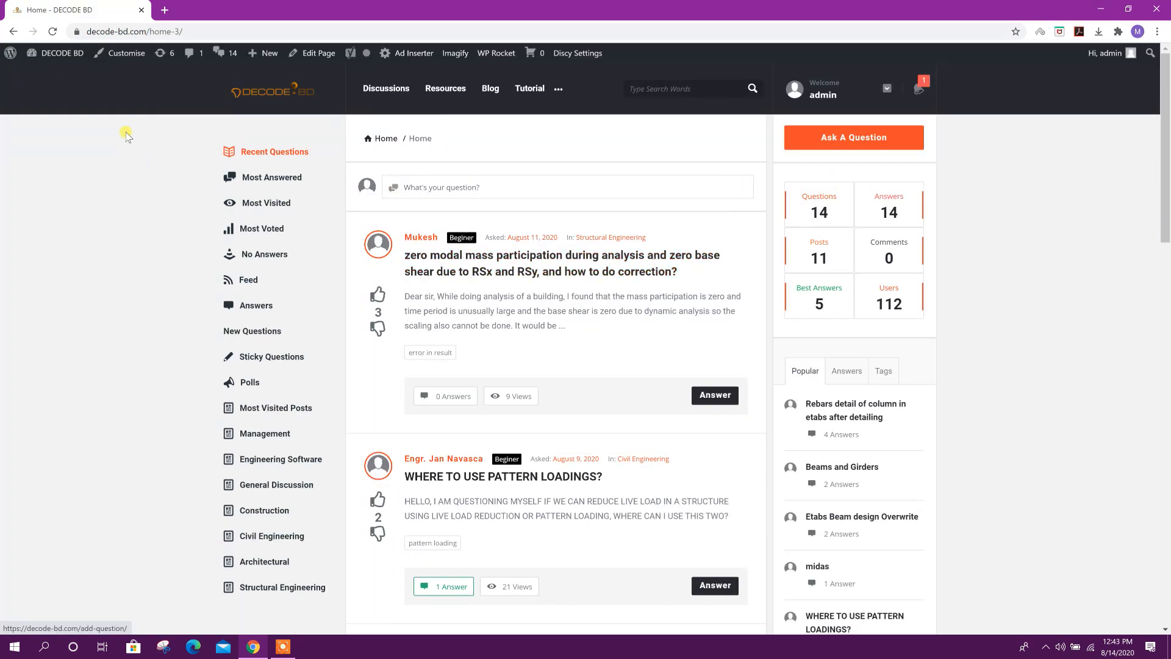
left_click(282, 647)
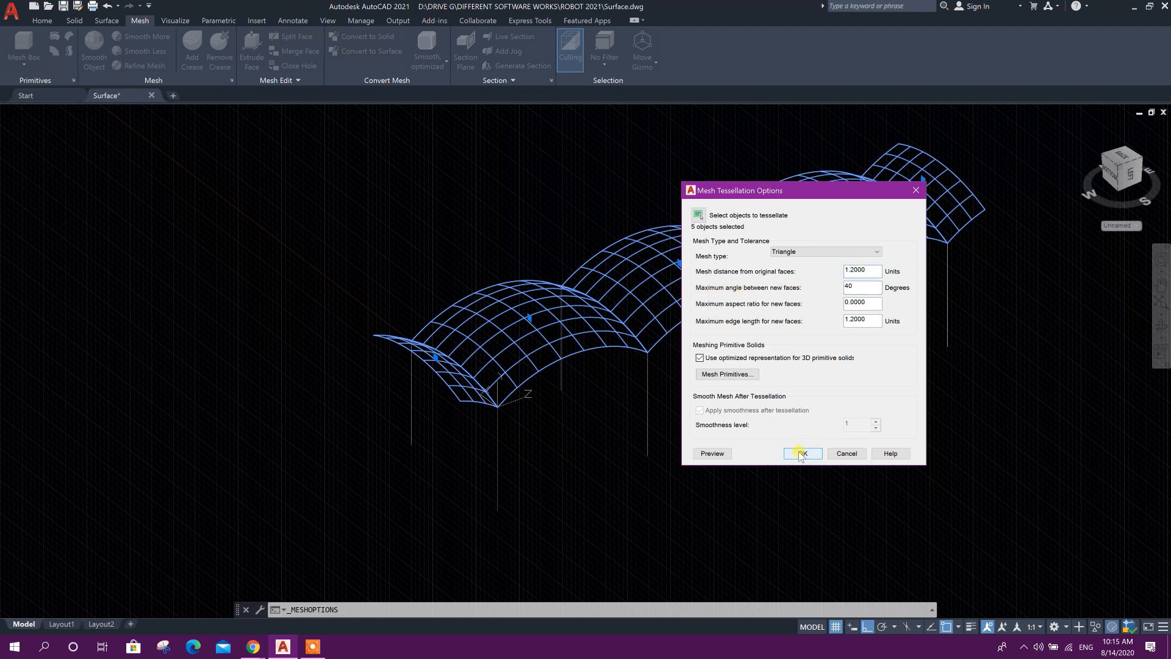
Step: Confirm the triangle mesh tessellation with distance 1.2, edge length 1.2 and angle 40°
left_click(802, 454)
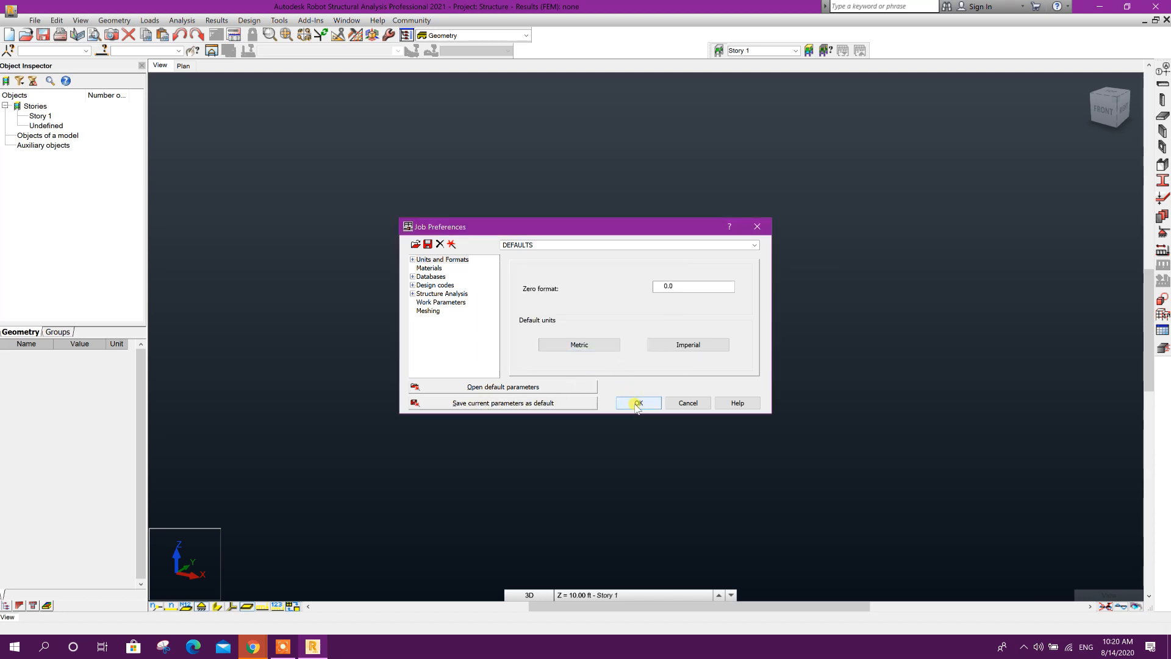
Step: Accept the reviewed units and formats in Job Preferences for the new project
left_click(637, 402)
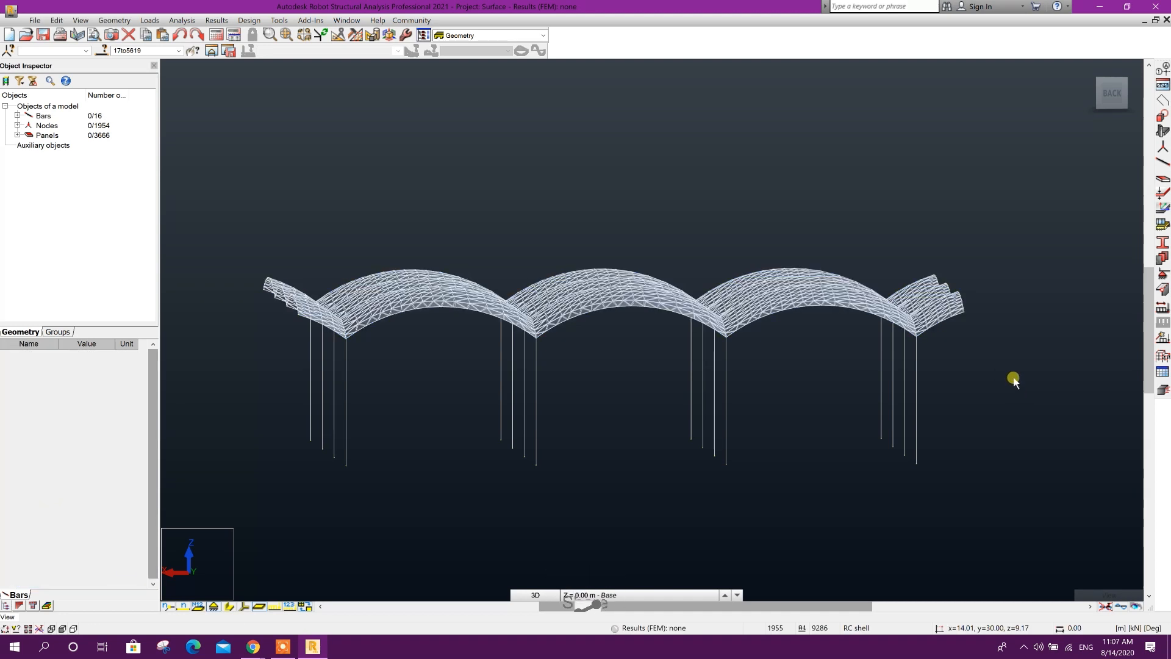
Step: Finish the roof import, leaving 16 column bars, 1954 nodes and 3666 panels in the model
left_click(149, 21)
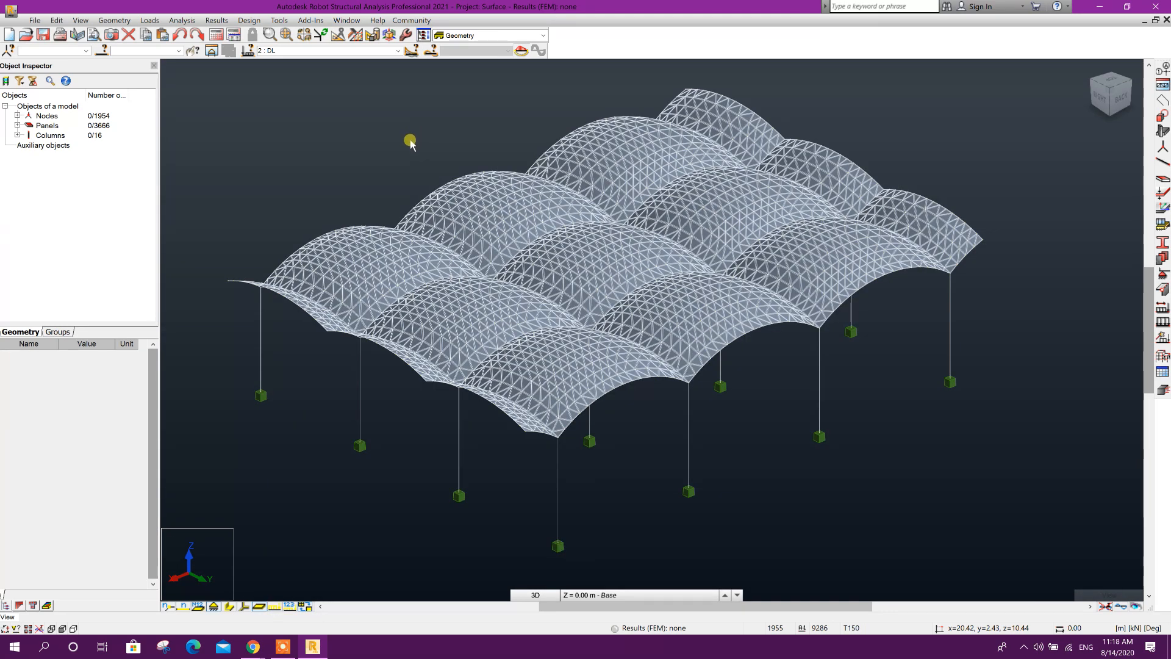
Step: Orbit the 3D view to show the whole wavy roof on its supported columns
left_click(1009, 349)
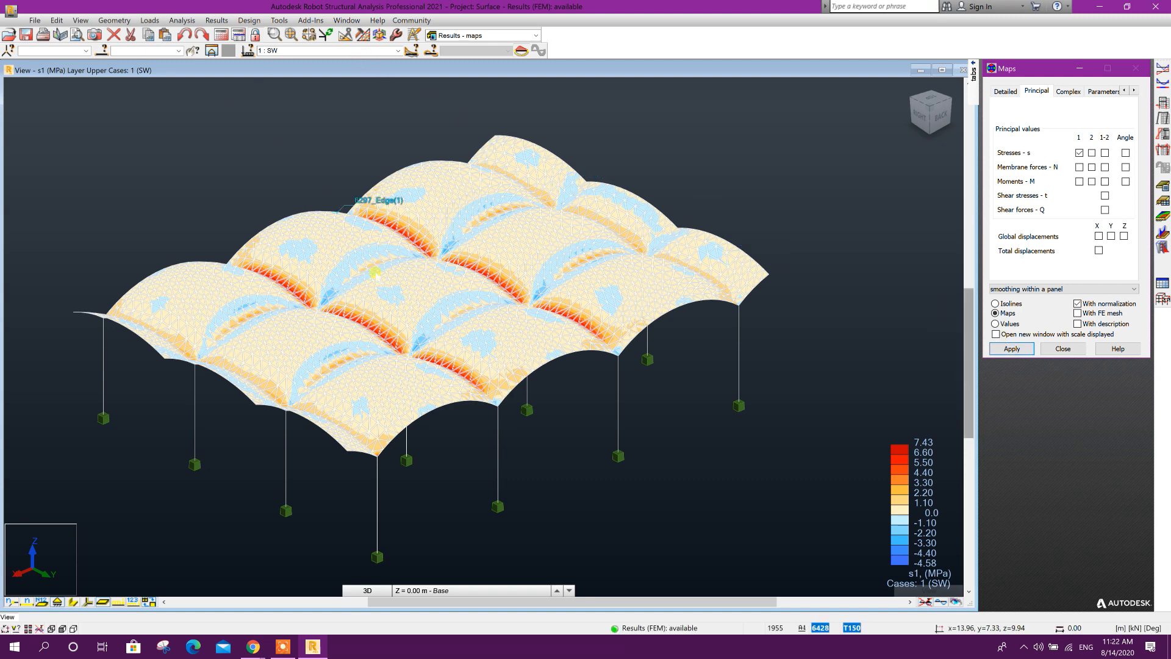
Step: Apply a normalized s1 principal stress map on the shell's upper layer for case 1
left_click(1010, 349)
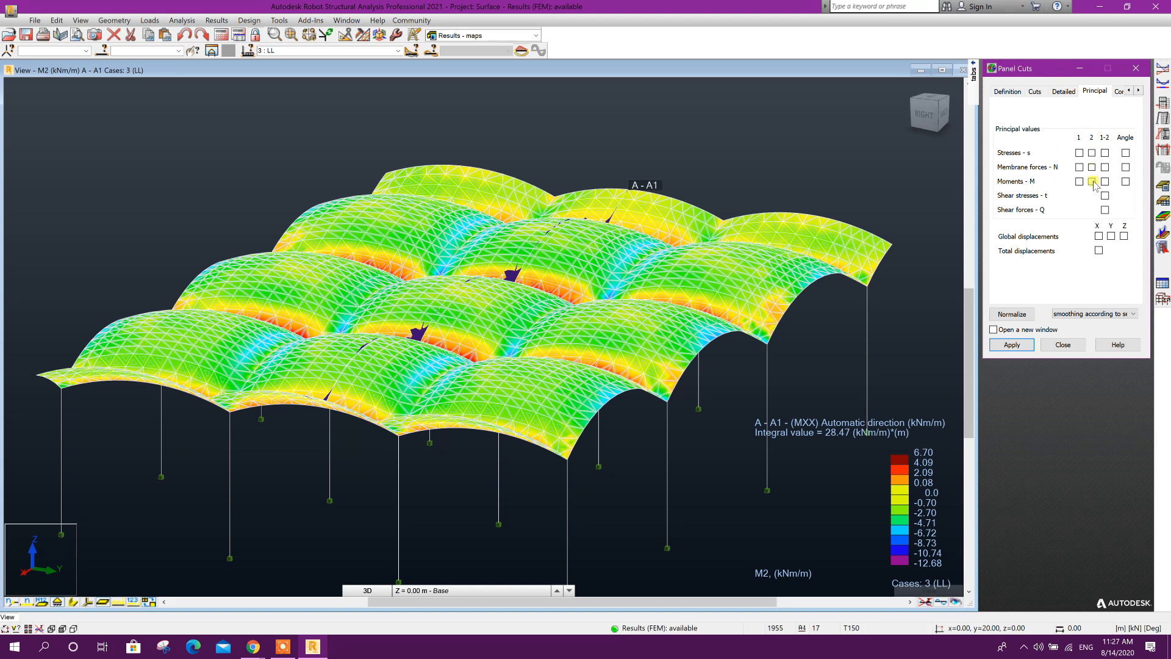
Step: Apply the Wood & Armer top-reinforcement MXX+ map with its A–A1 cut diagram
left_click(1077, 181)
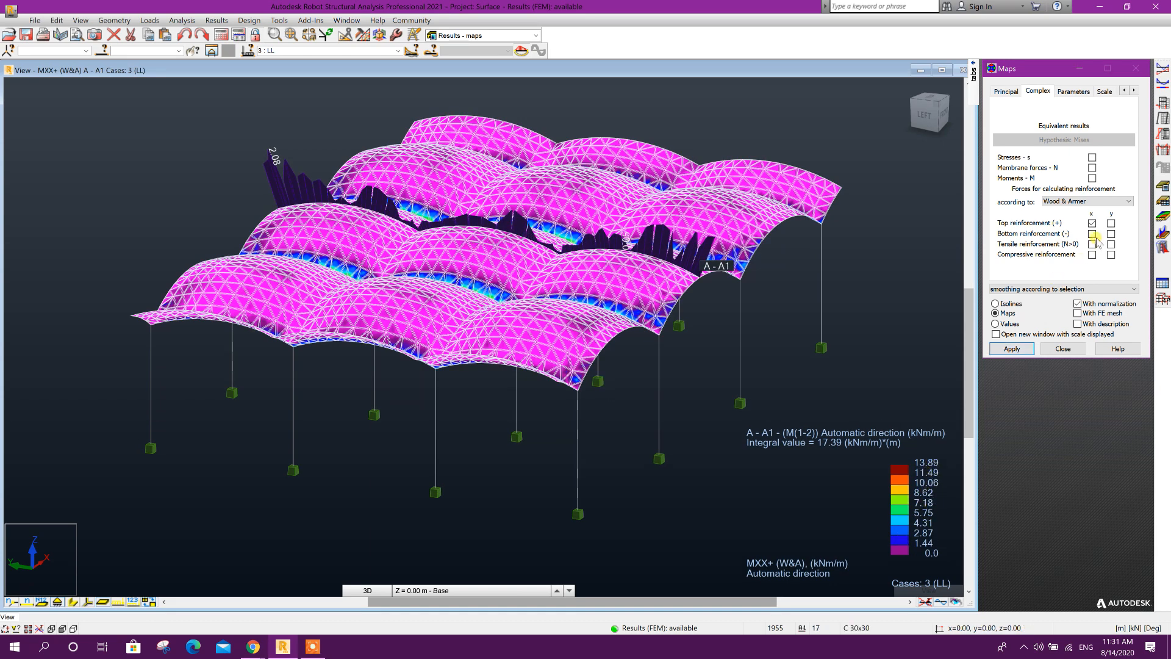
Step: Apply a principal moment M1 map for live load with smoothing within each panel
left_click(1005, 91)
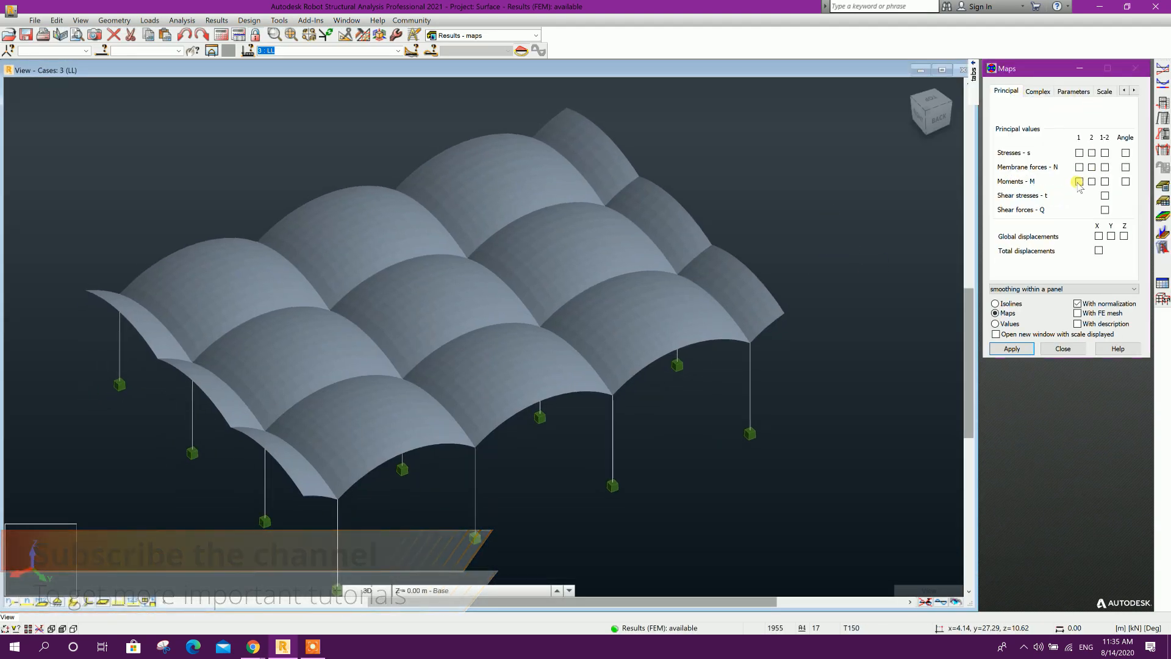
left_click(1010, 349)
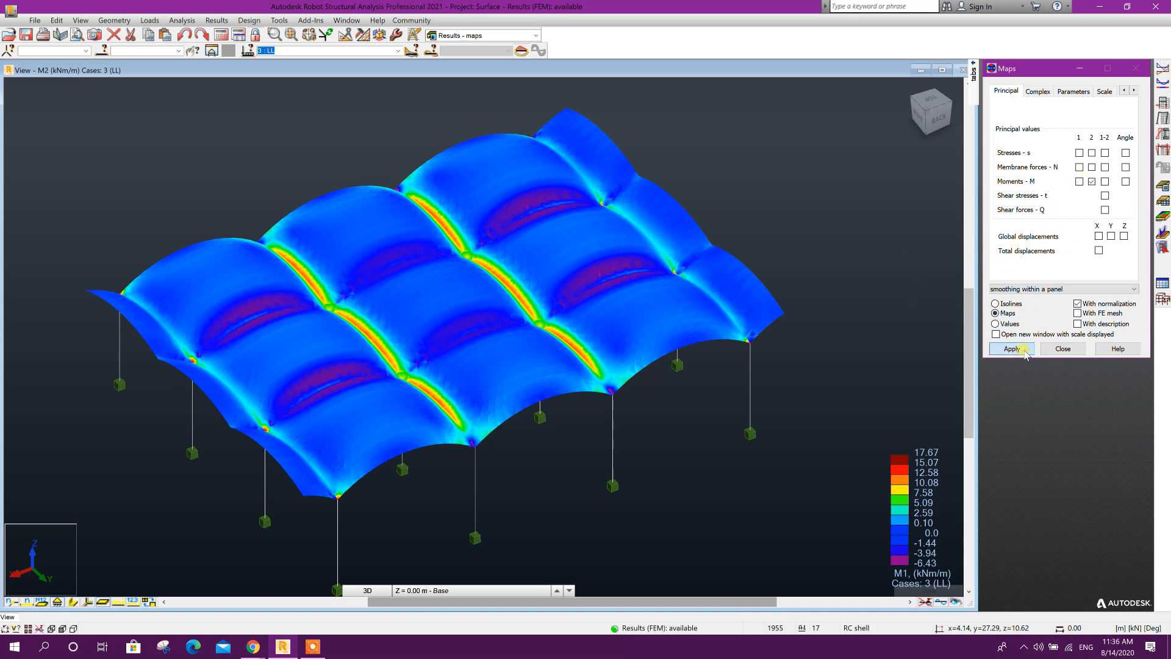